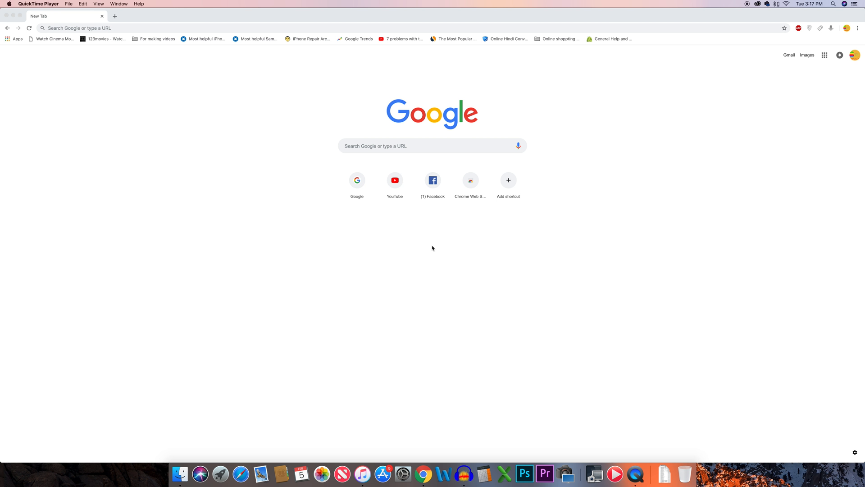
mouse_move(135, 32)
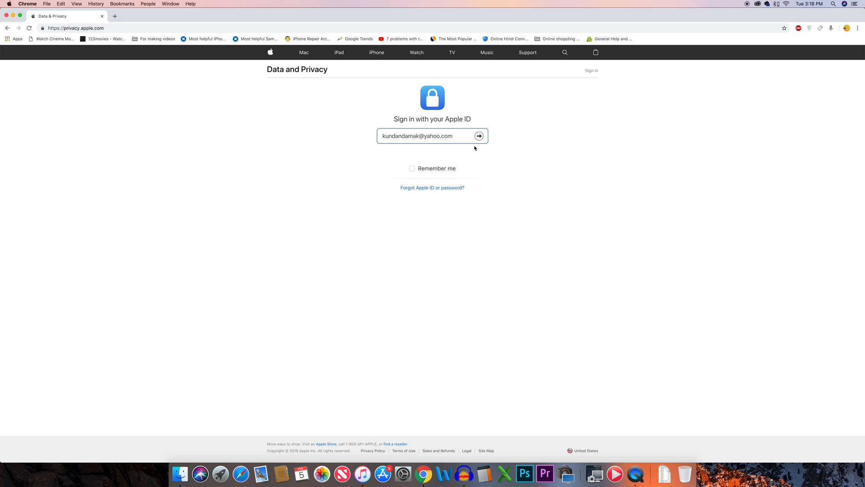
- Sign in with the Apple ID and its password
left_click(479, 135)
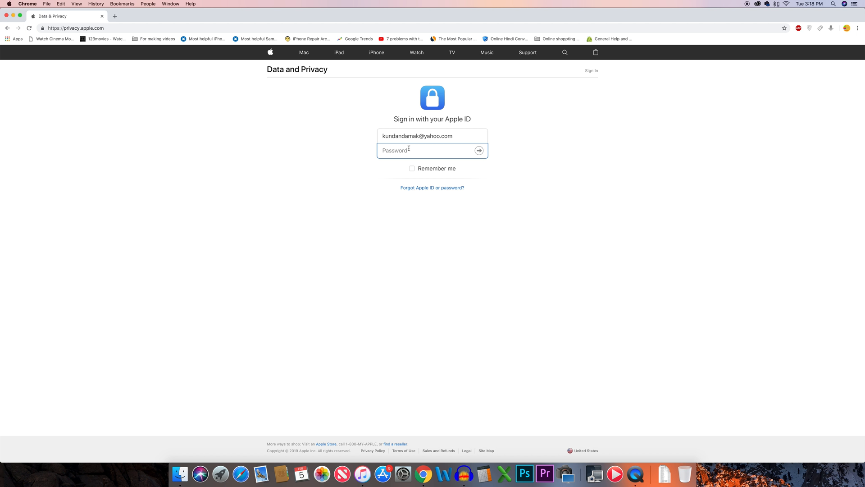
type("password")
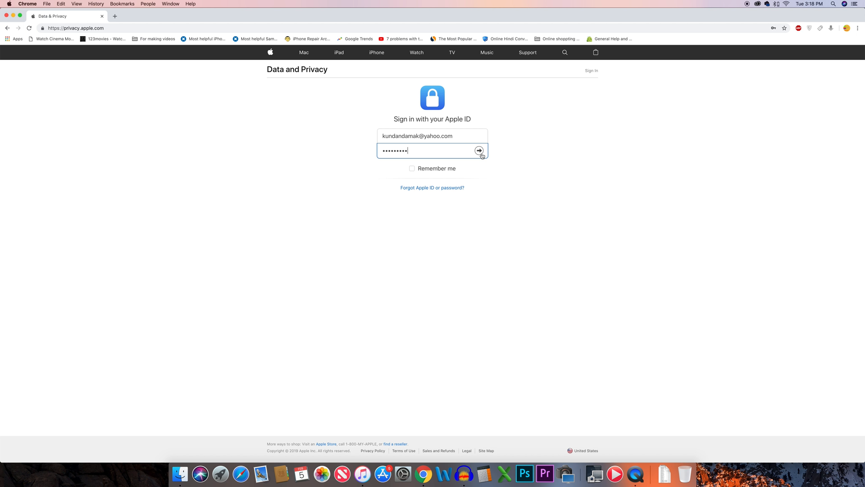
left_click(479, 150)
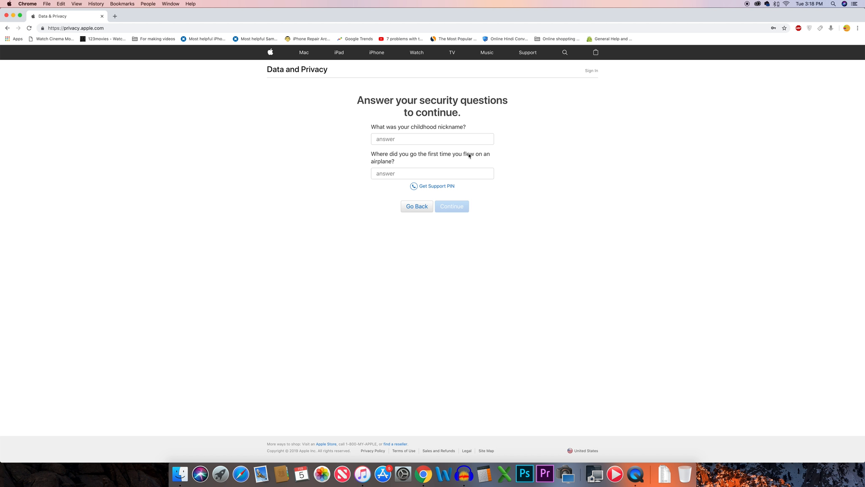
- Continue past the two security questions to reach Manage your data
left_click(452, 206)
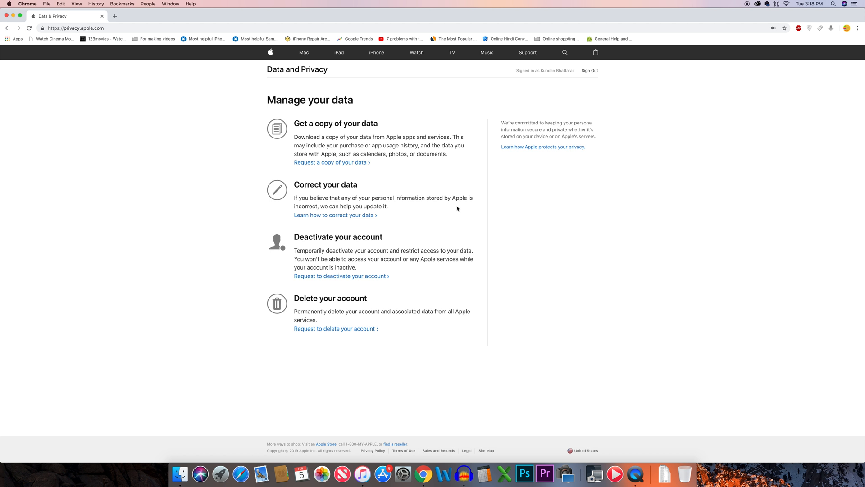
mouse_move(351, 297)
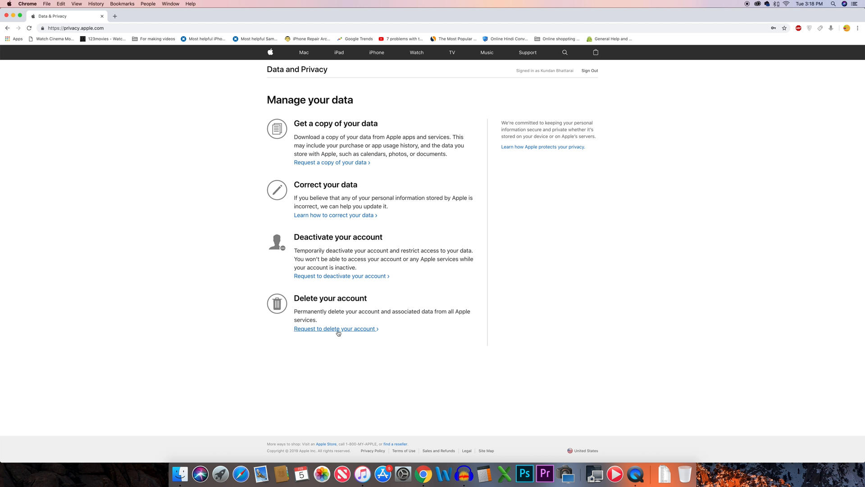
- Request account deletion, choosing 'I prefer not to say' as the reason
left_click(334, 328)
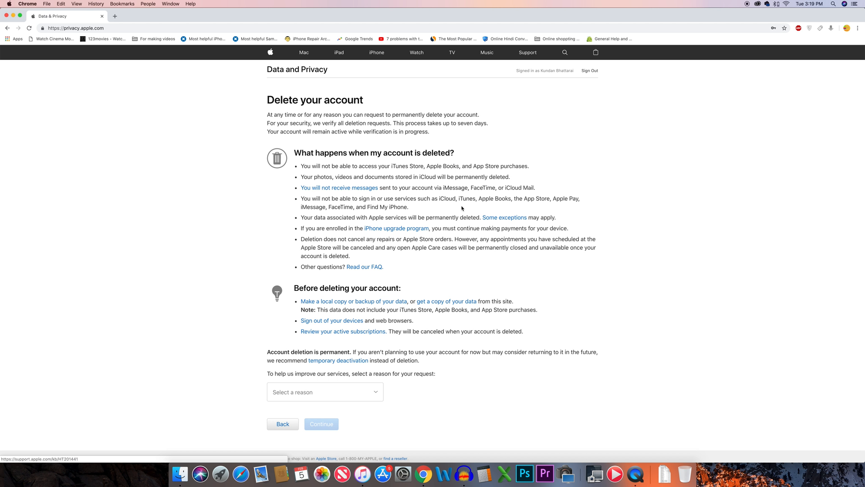
mouse_move(428, 277)
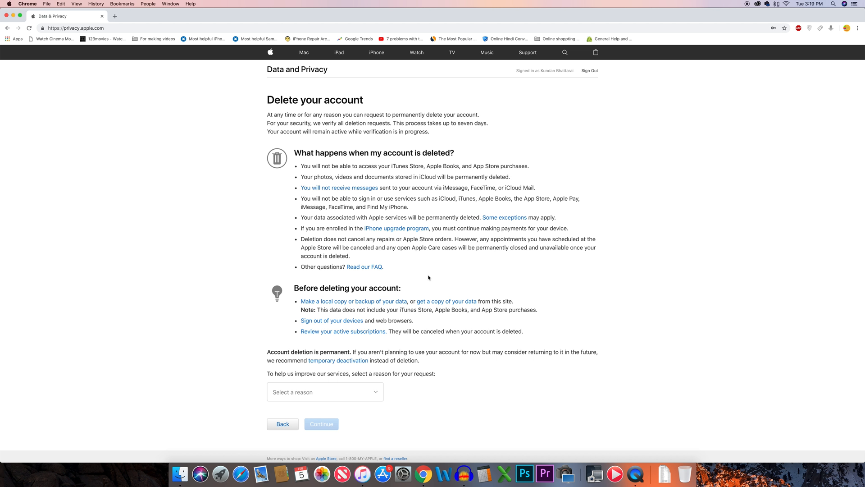
mouse_move(362, 173)
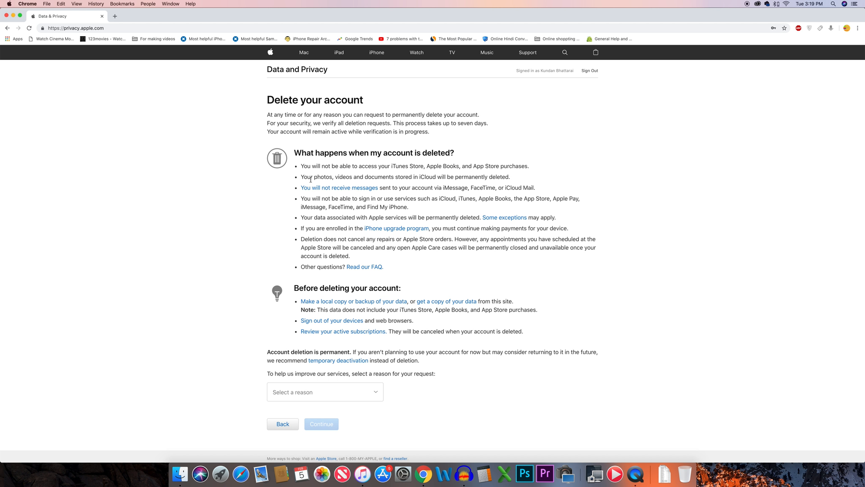
mouse_move(459, 178)
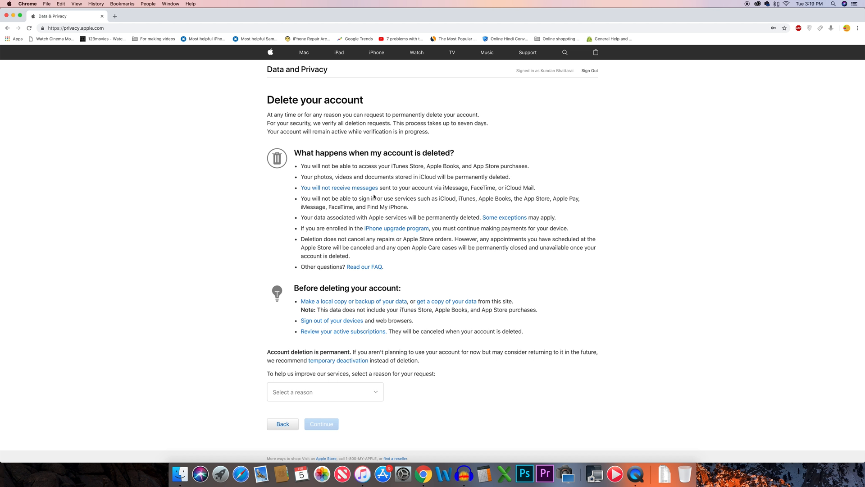
mouse_move(466, 225)
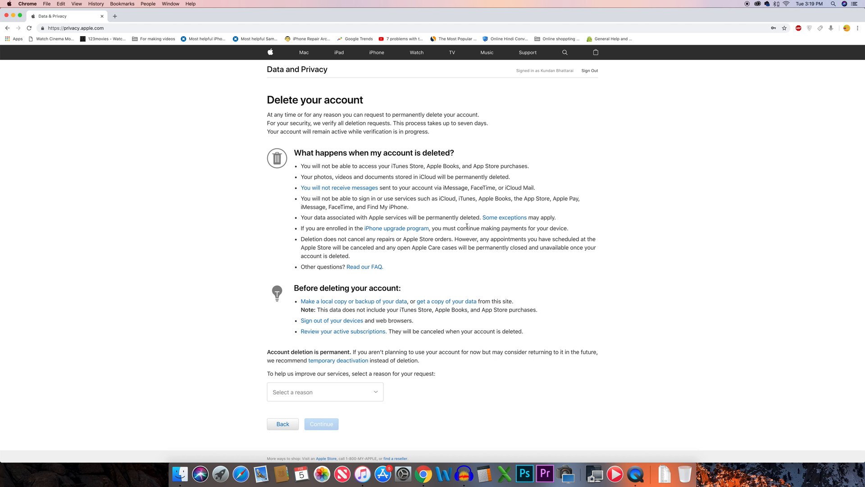
mouse_move(391, 279)
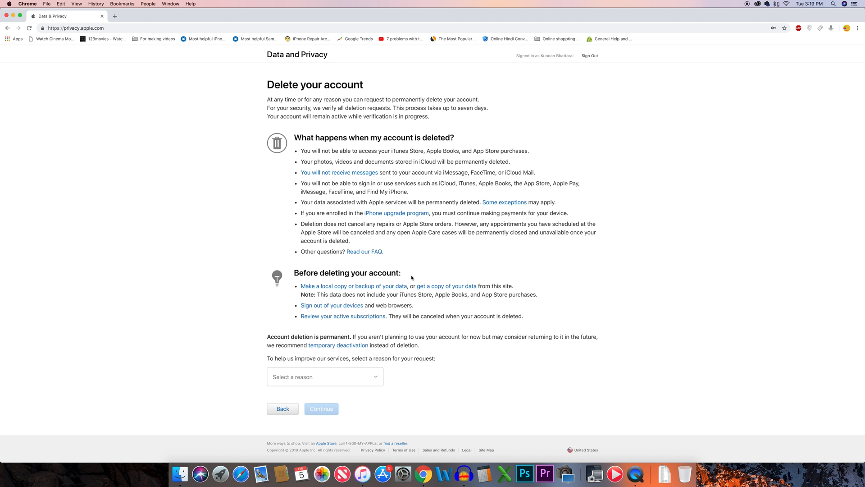
mouse_move(392, 289)
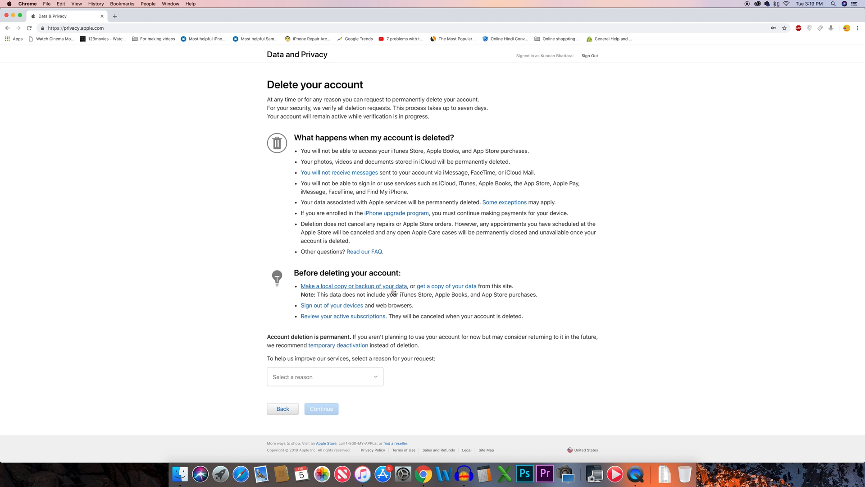
mouse_move(344, 316)
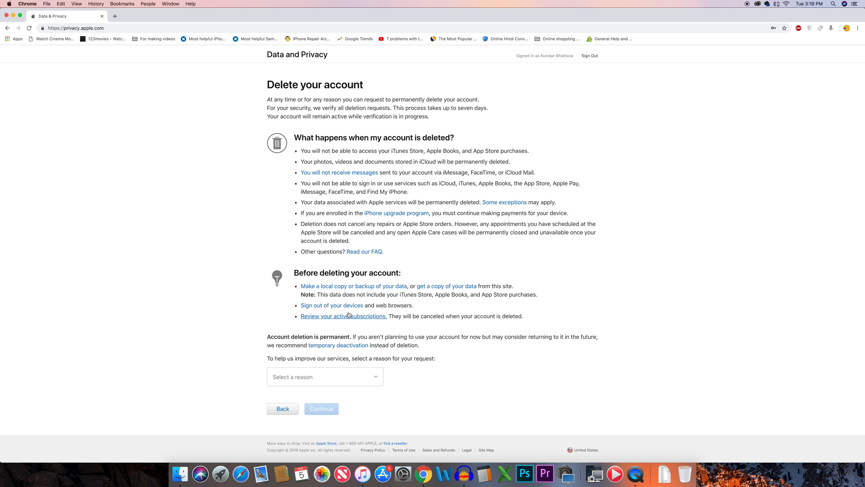
mouse_move(331, 305)
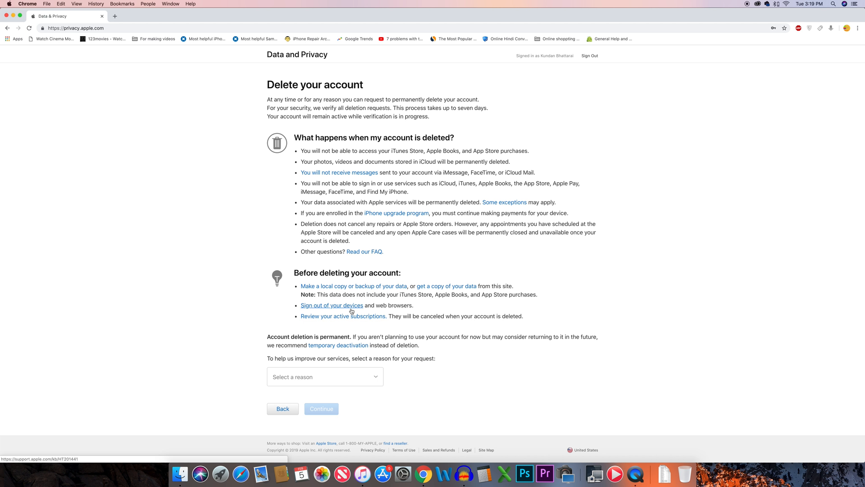
mouse_move(348, 322)
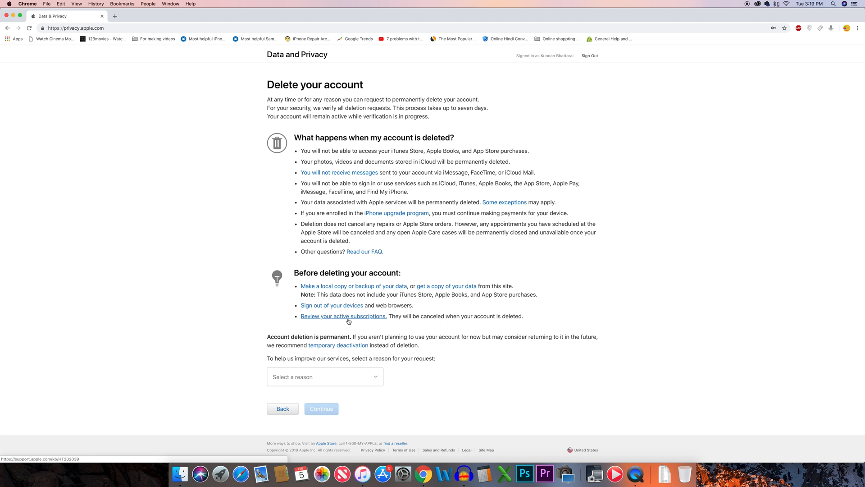
mouse_move(346, 376)
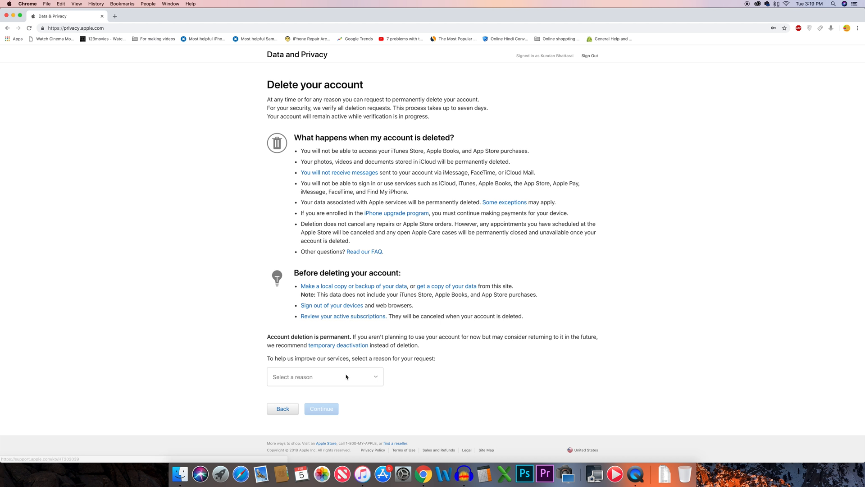
left_click(324, 376)
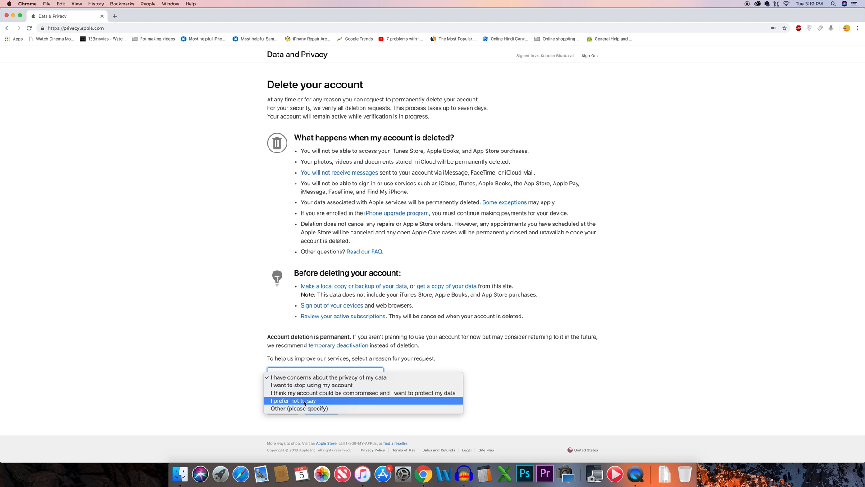
left_click(293, 400)
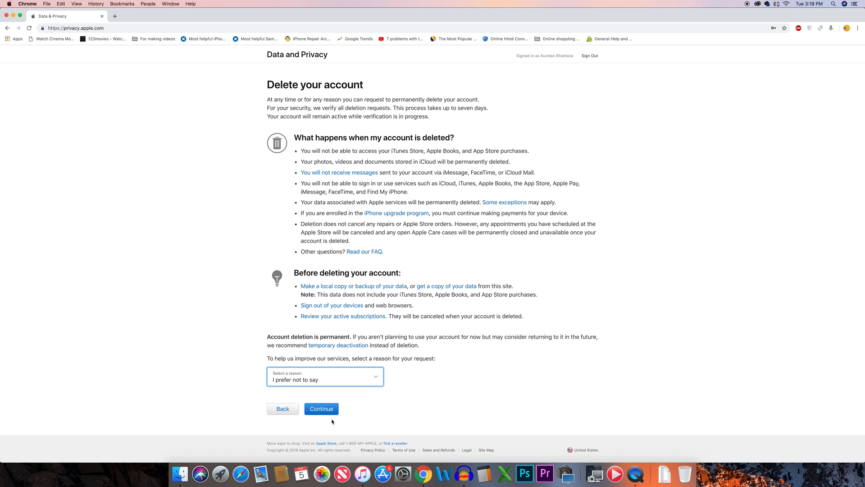
- Continue the deletion request to the important things to know page
left_click(322, 408)
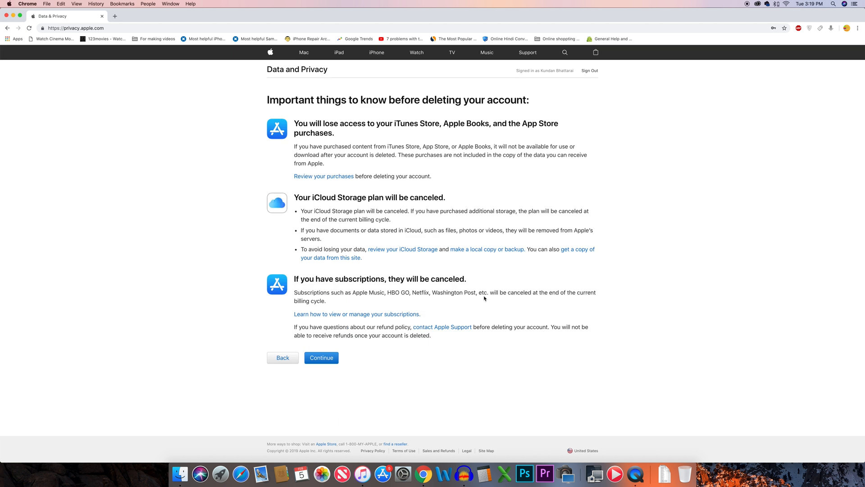
mouse_move(568, 126)
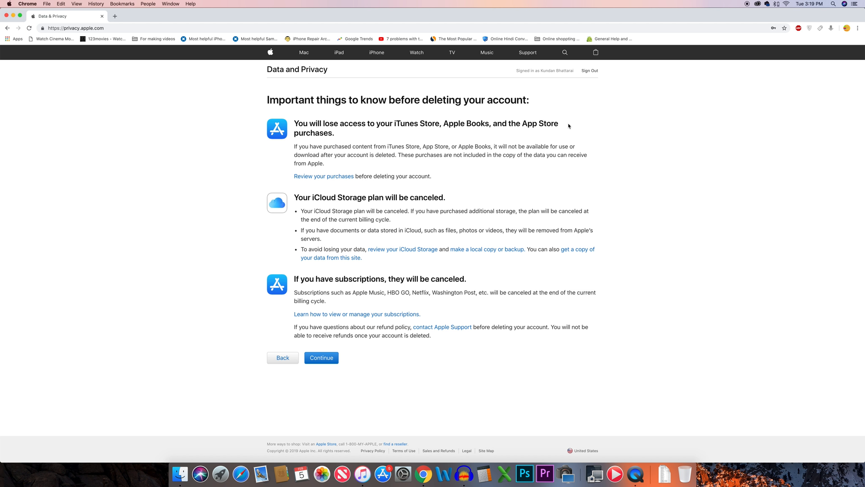
mouse_move(447, 356)
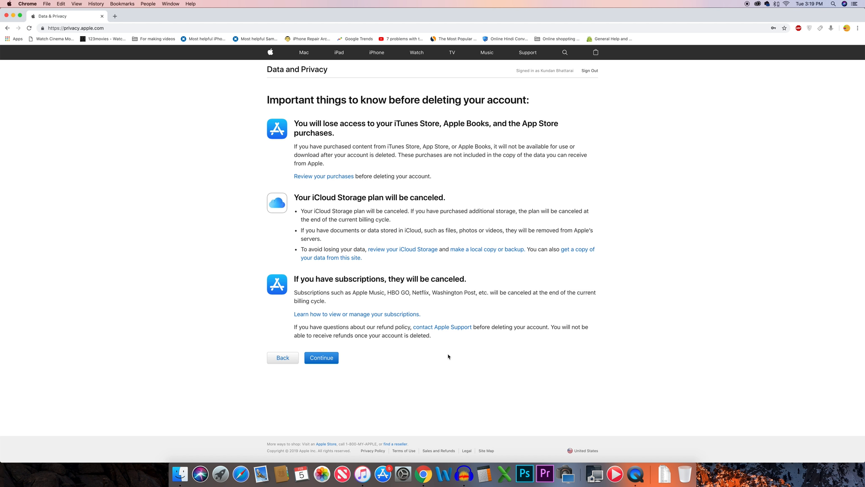
mouse_move(322, 358)
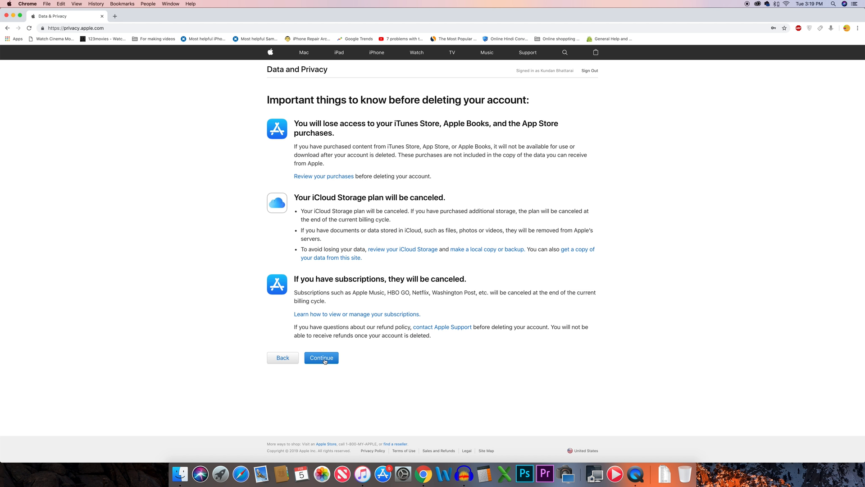